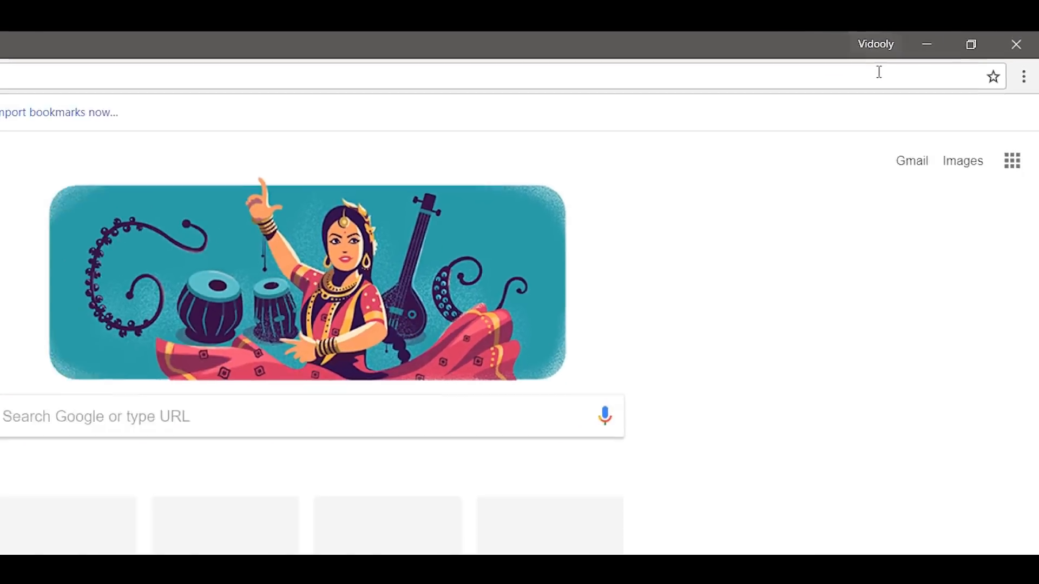
- Search 'chrome extensions', then 'vidlog' in the Web Store, and choose Add to Chrome on VidLog
text(chrome extensions)
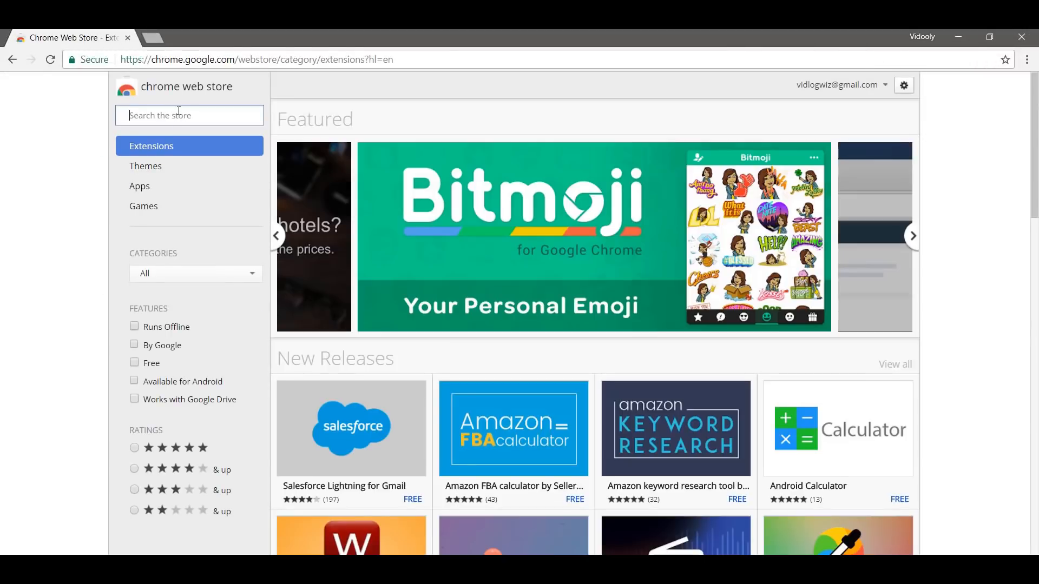
text(vidlog)
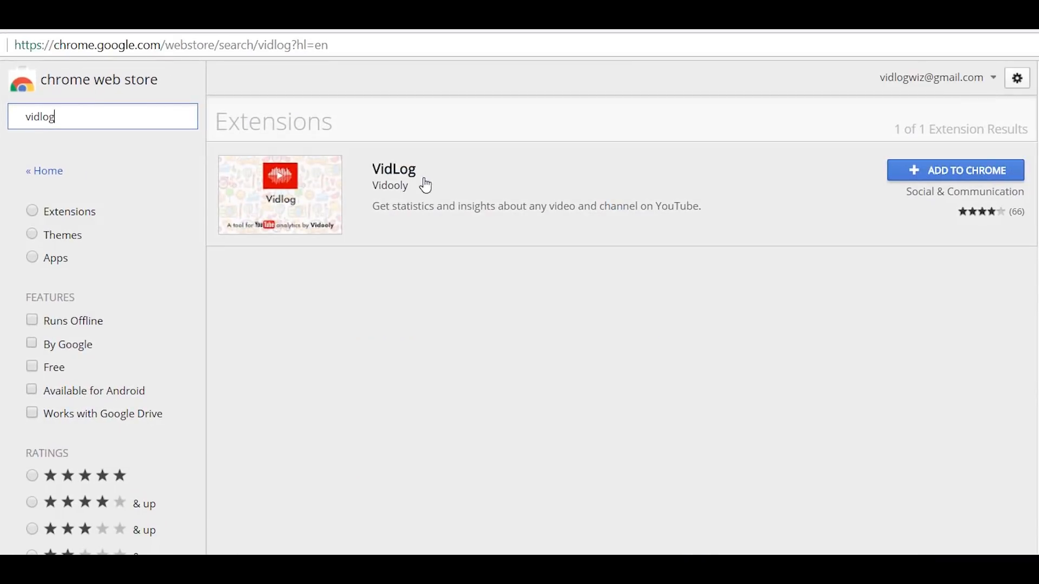
mouse_move(849, 197)
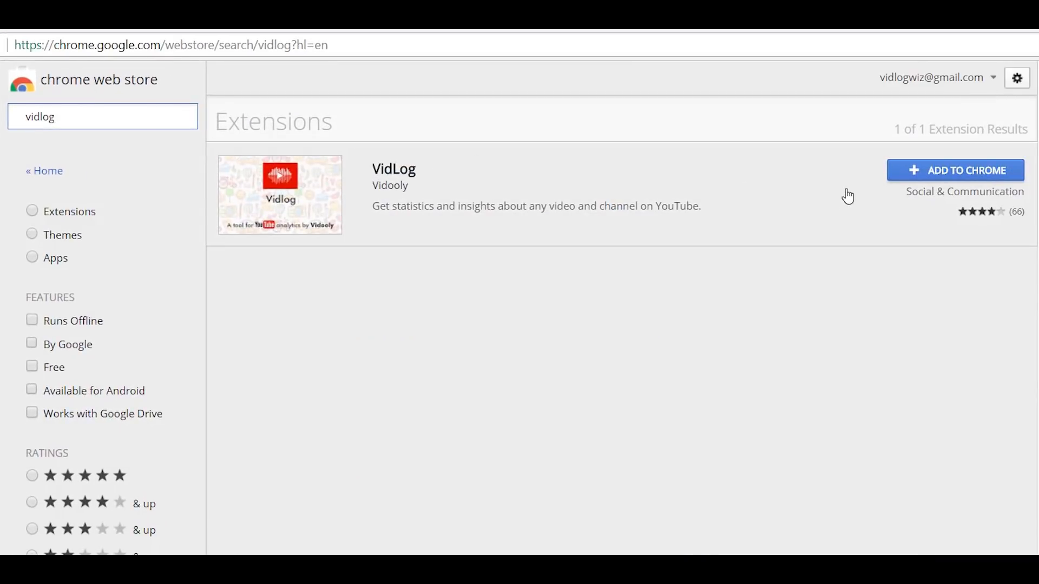
click(958, 170)
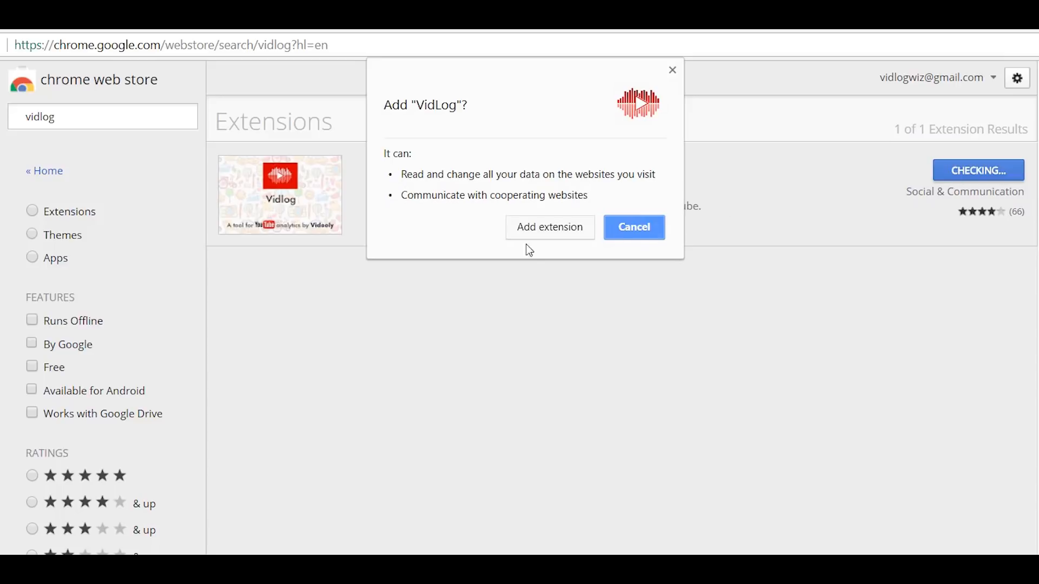
- Confirm the VidLog install, go to YouTube and search 'taylor swift ready for it'
click(549, 226)
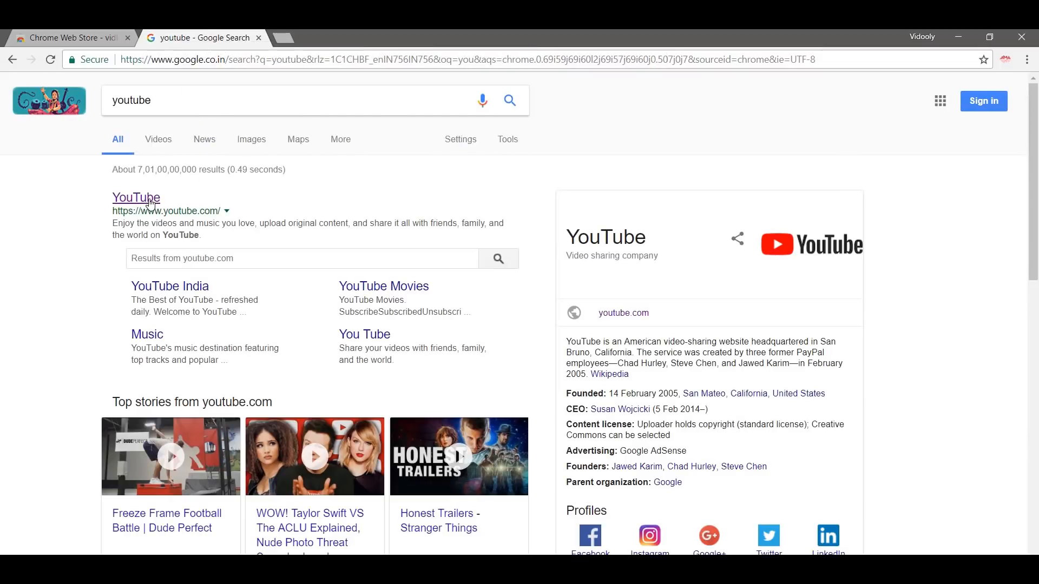
click(136, 197)
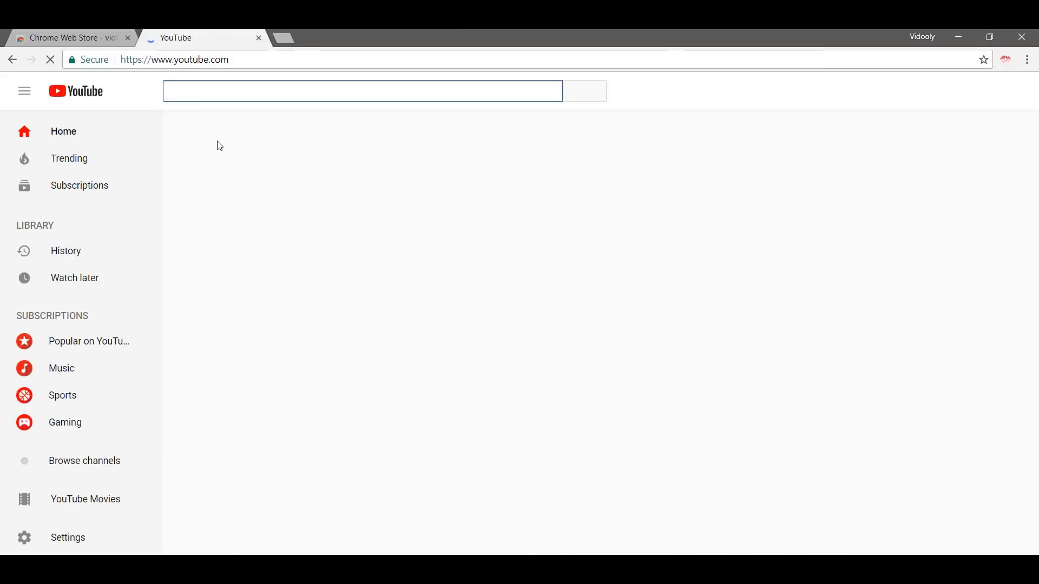
text(taylor)
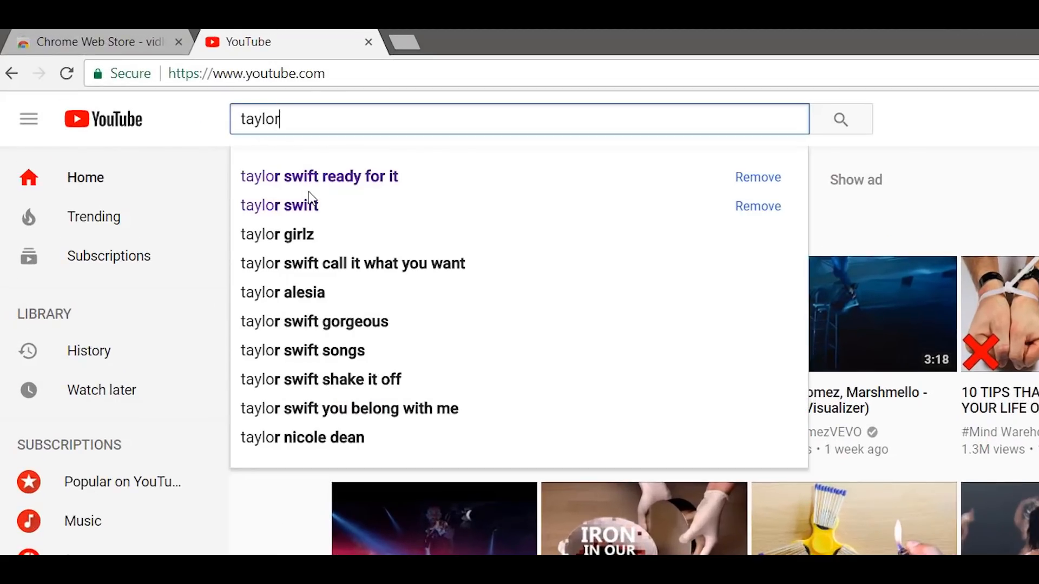
text(" ")
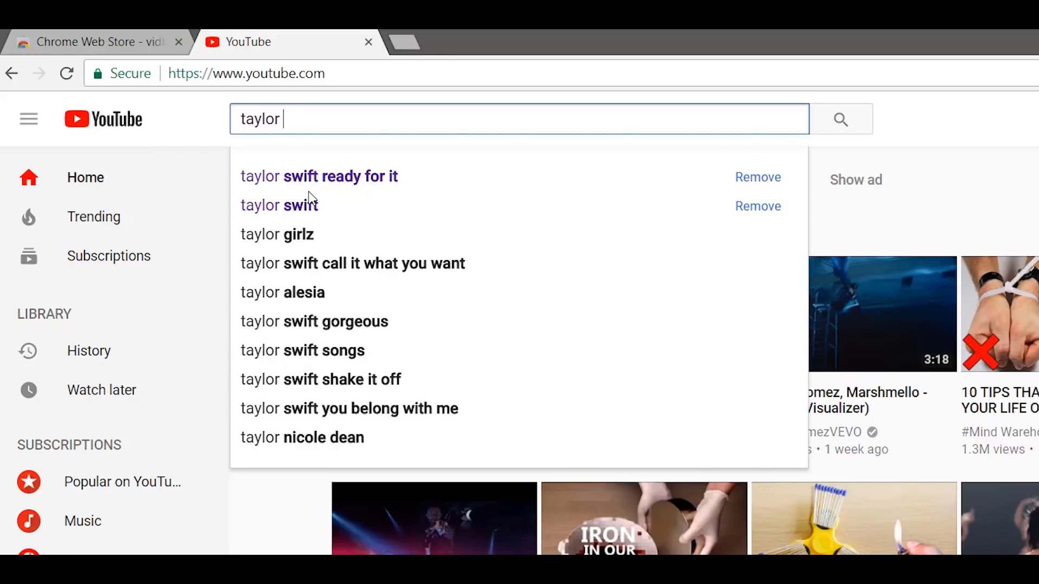
click(319, 177)
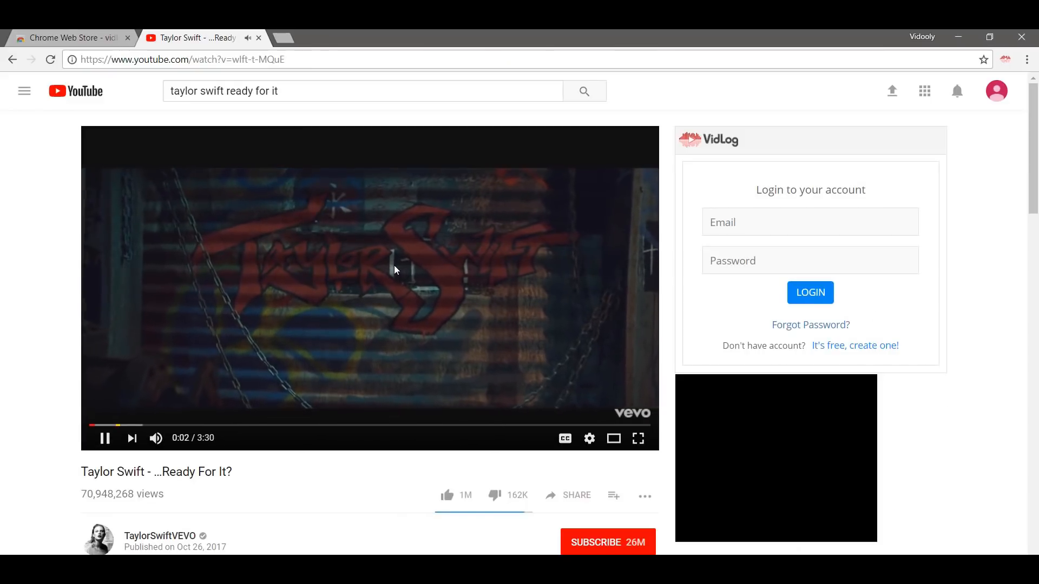
- Pause the video and fill the new-account form with name, email, password, accepting the Terms of Service
click(103, 439)
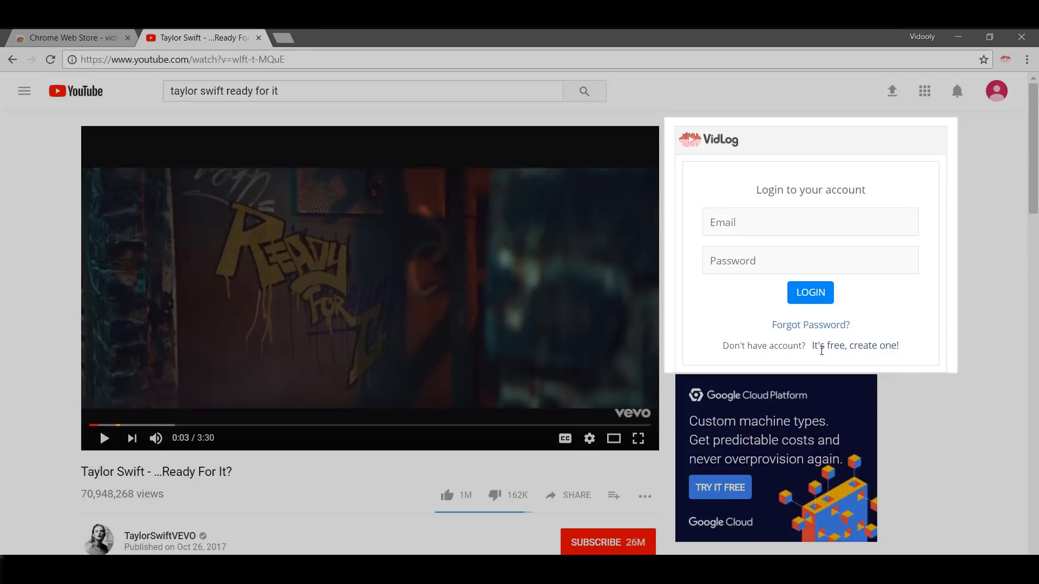
click(855, 345)
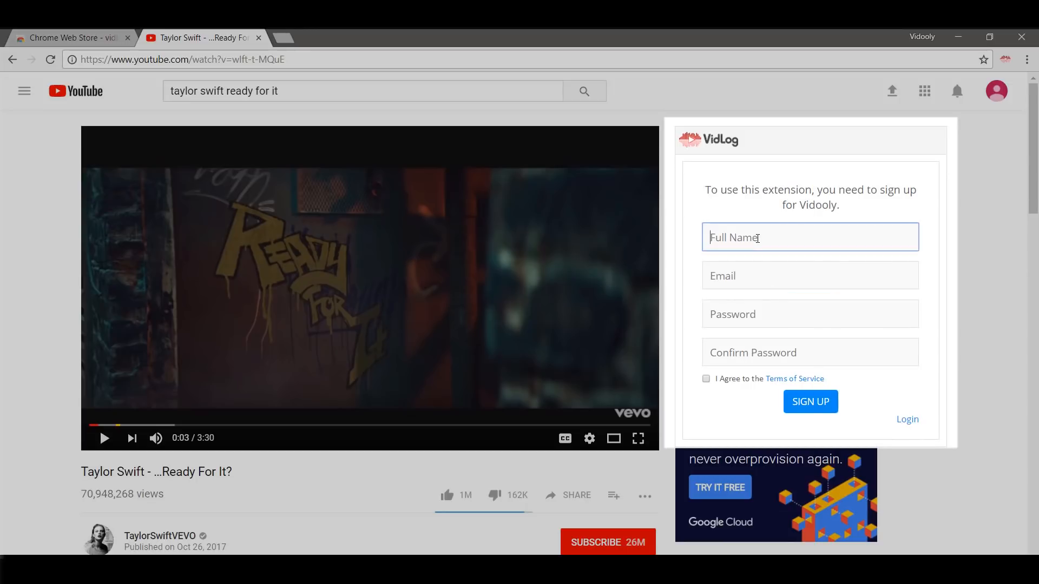
text(Si)
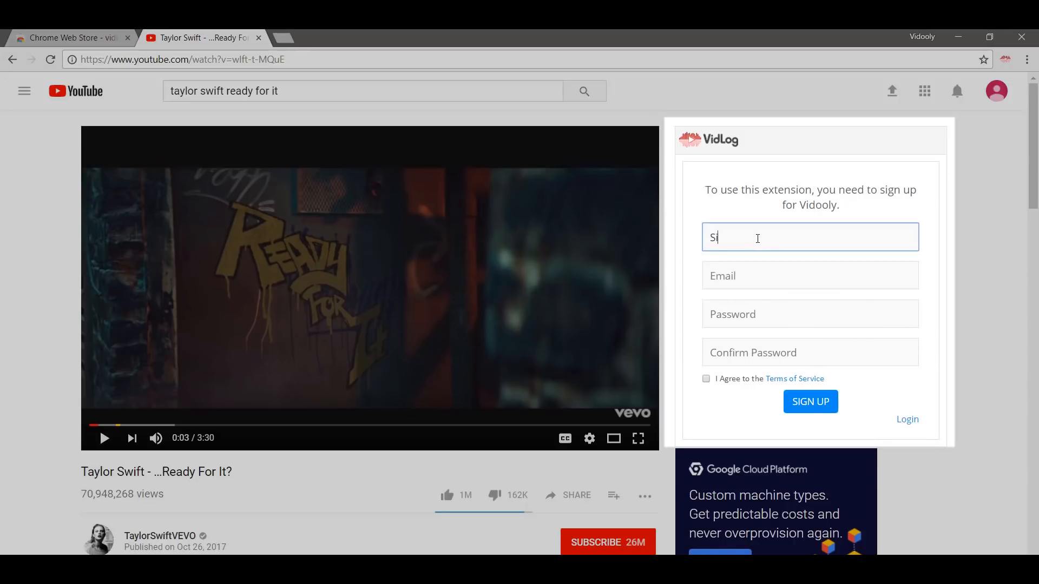
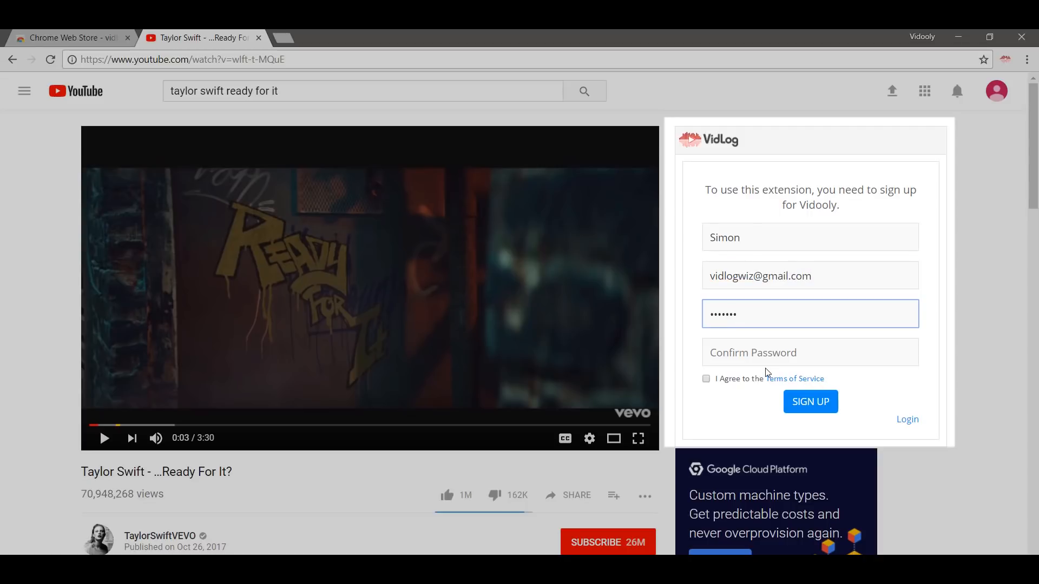
text(•••••••)
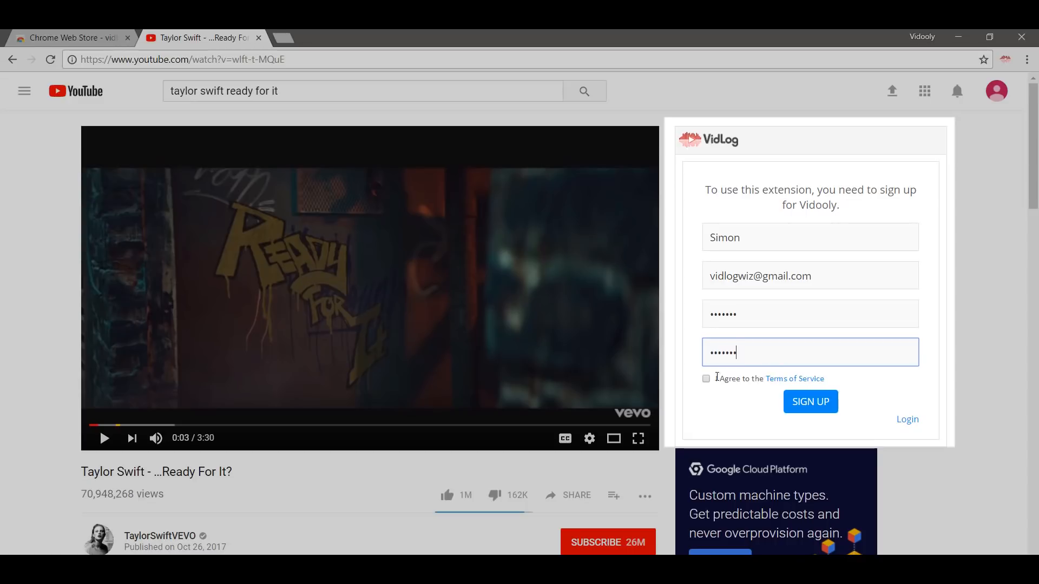
click(706, 379)
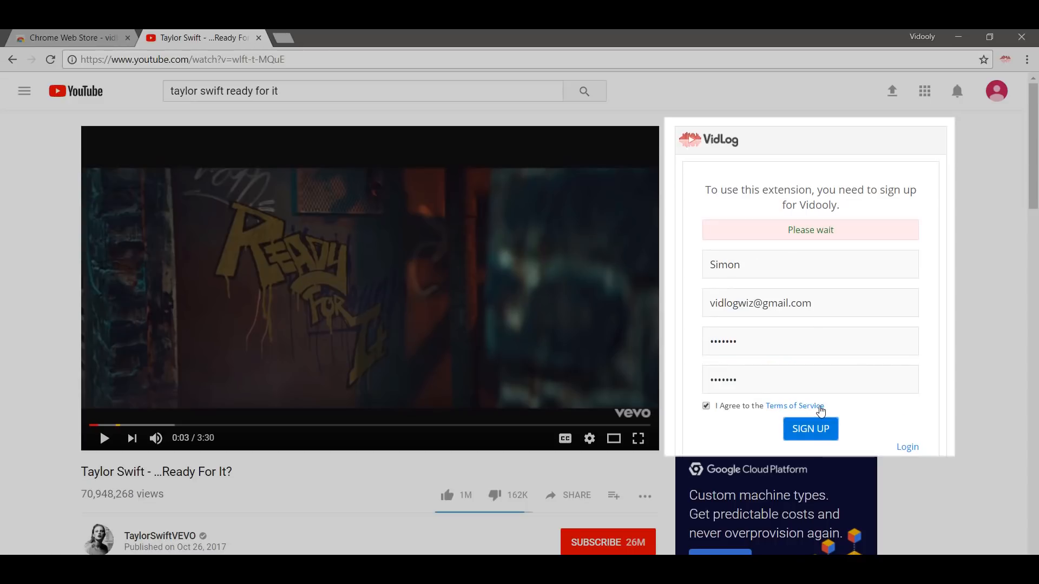
- Submit the sign-up and skip linking a YouTube channel to reach the stats panel
click(810, 428)
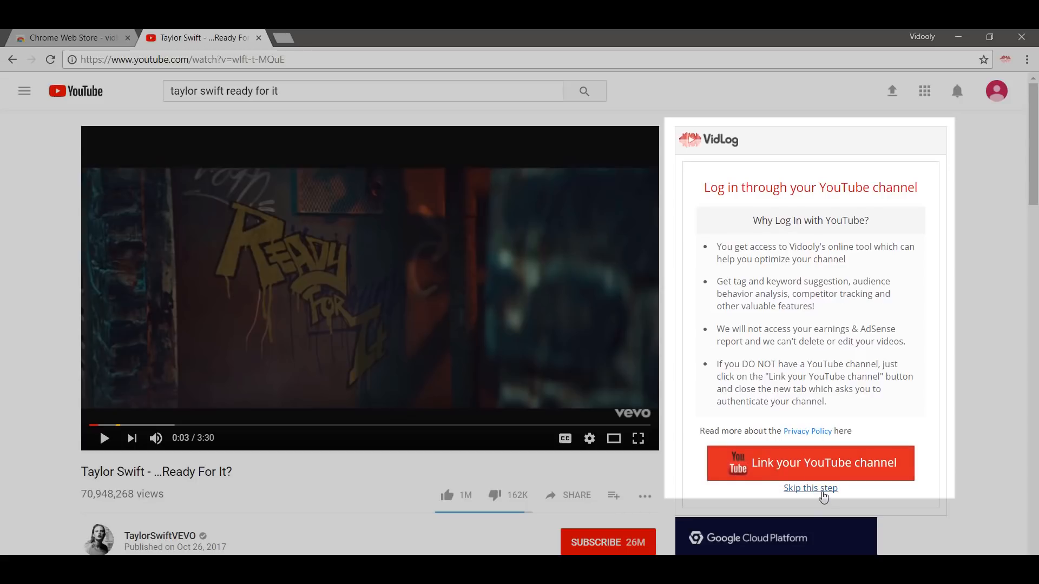
click(811, 489)
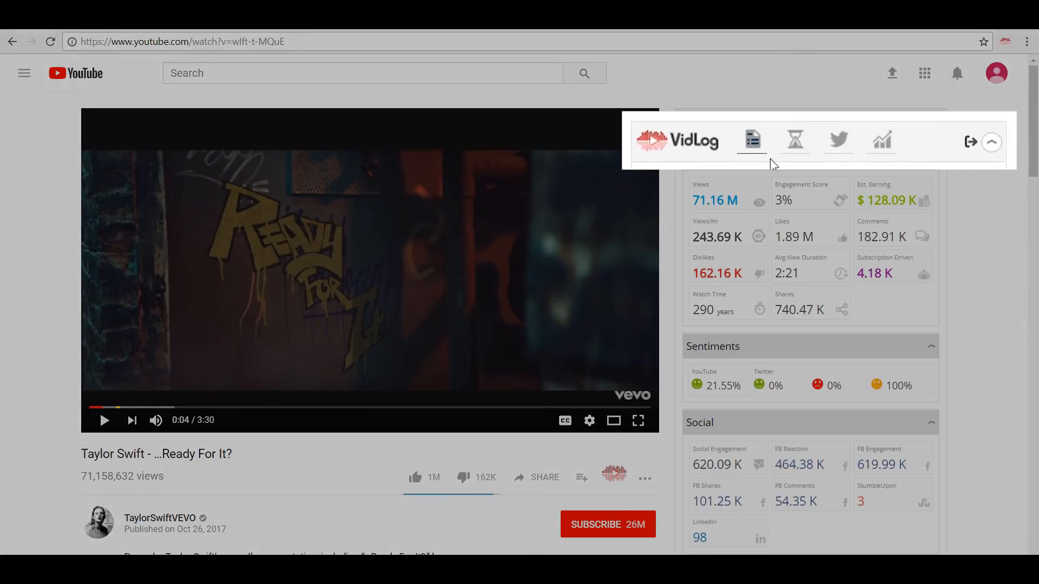
mouse_move(881, 141)
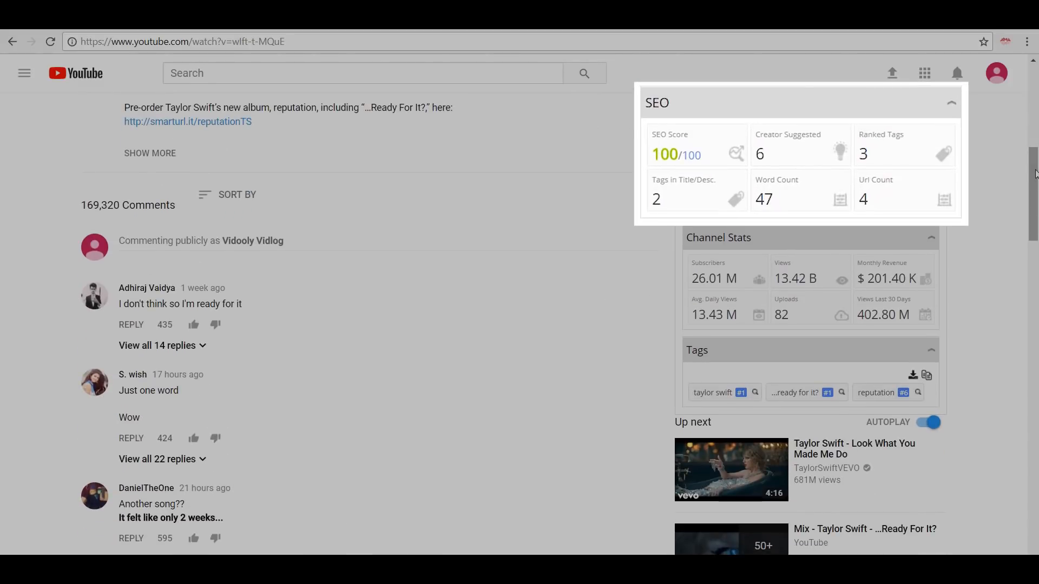
mouse_move(972, 147)
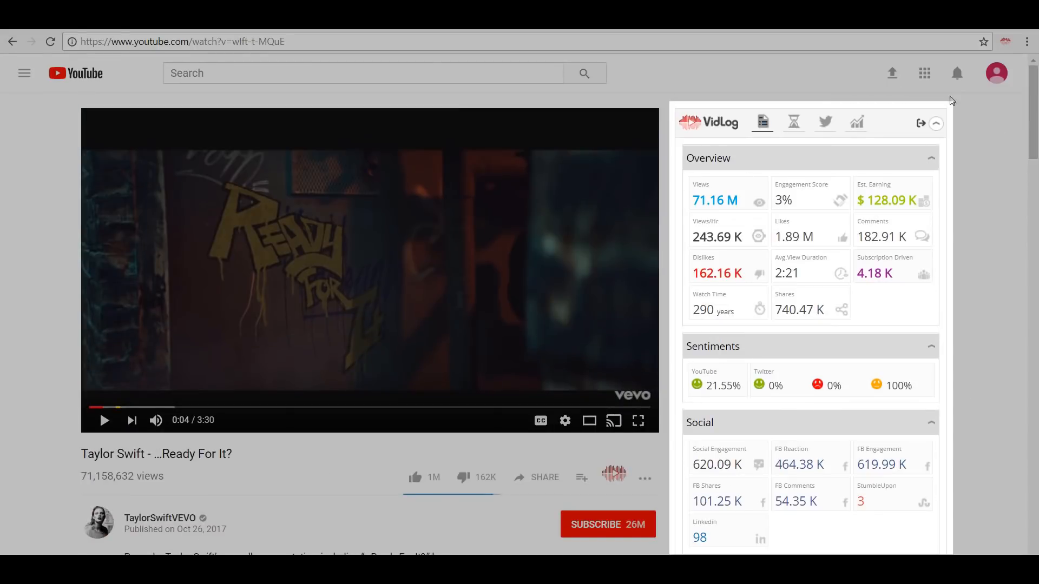
- Show the historical tab and scroll through Views, Watch-Time, Subscriptions Driven and Social Engagement charts
click(794, 122)
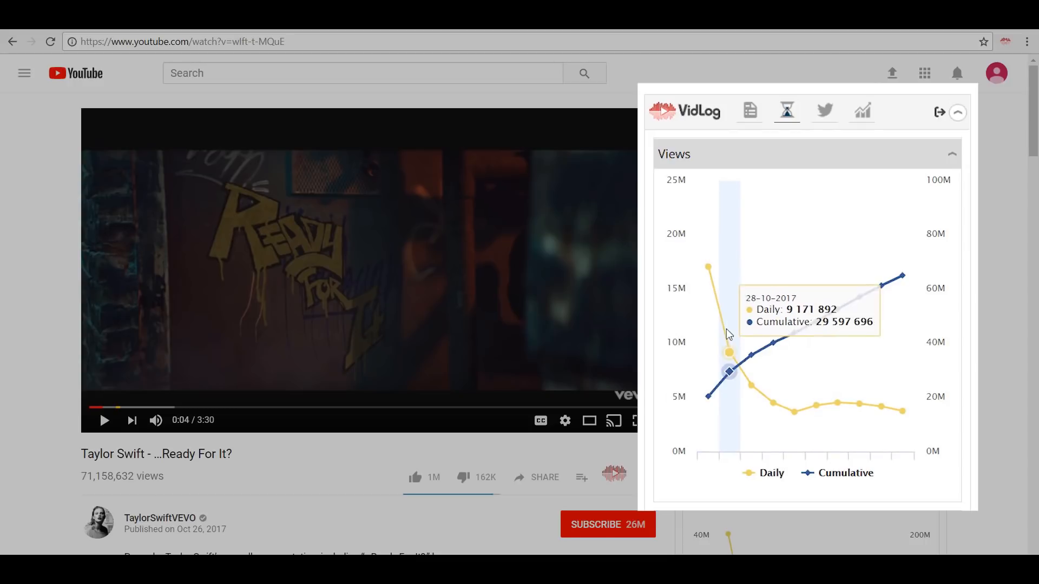
mouse_move(767, 403)
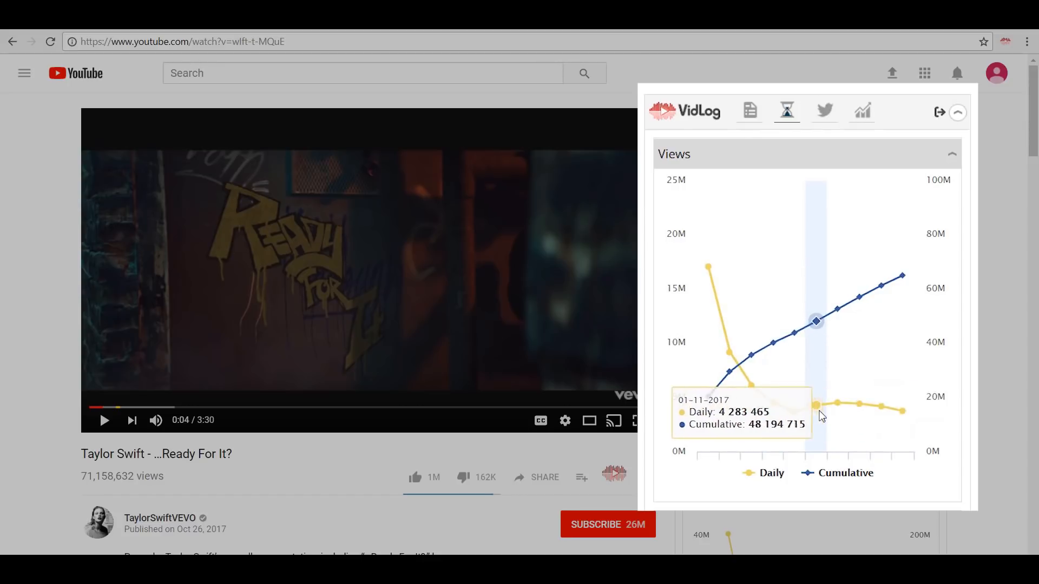
scroll(down, 3)
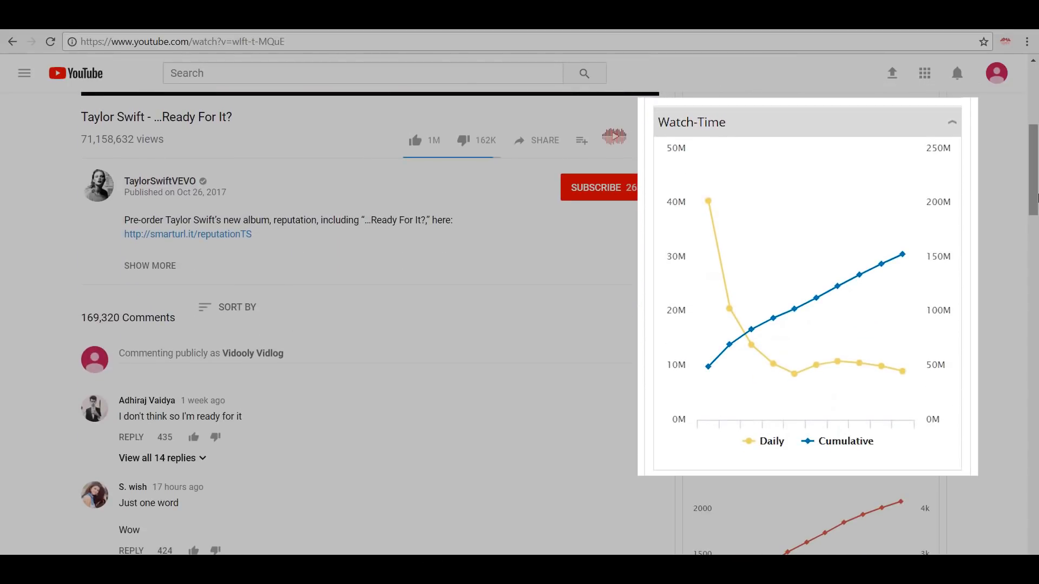
mouse_move(751, 329)
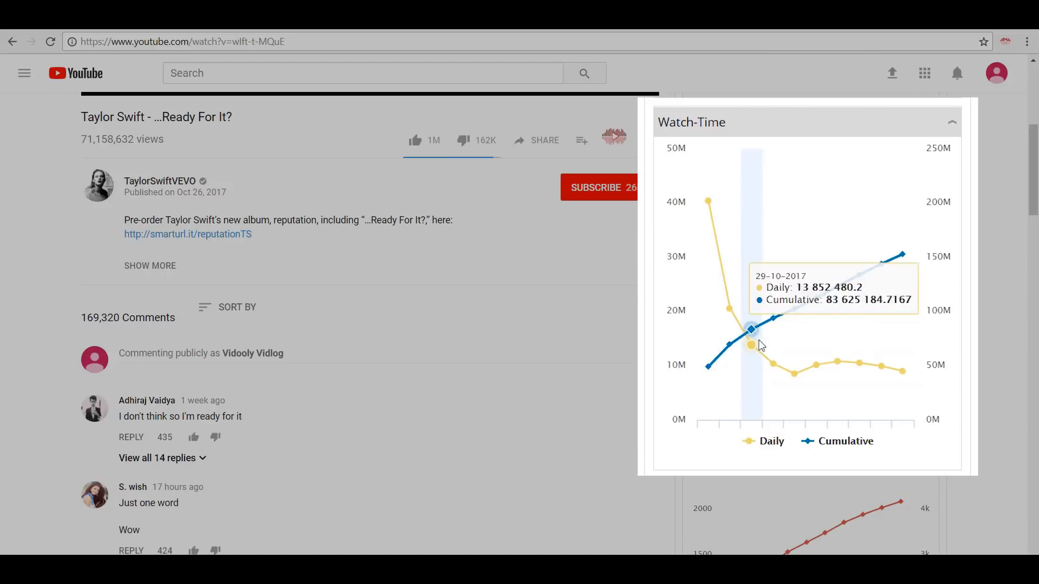
mouse_move(708, 203)
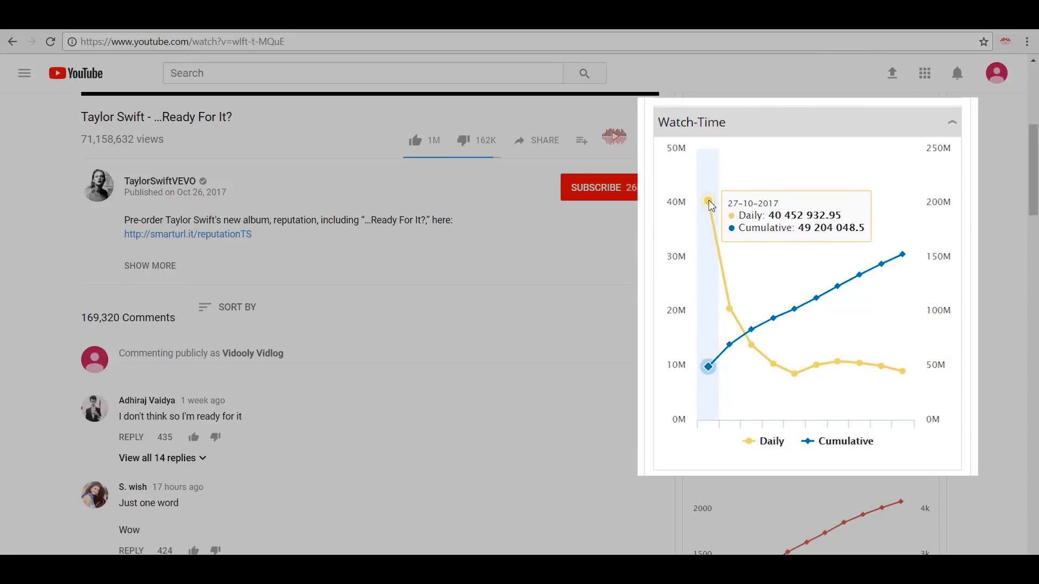
scroll(down, 3)
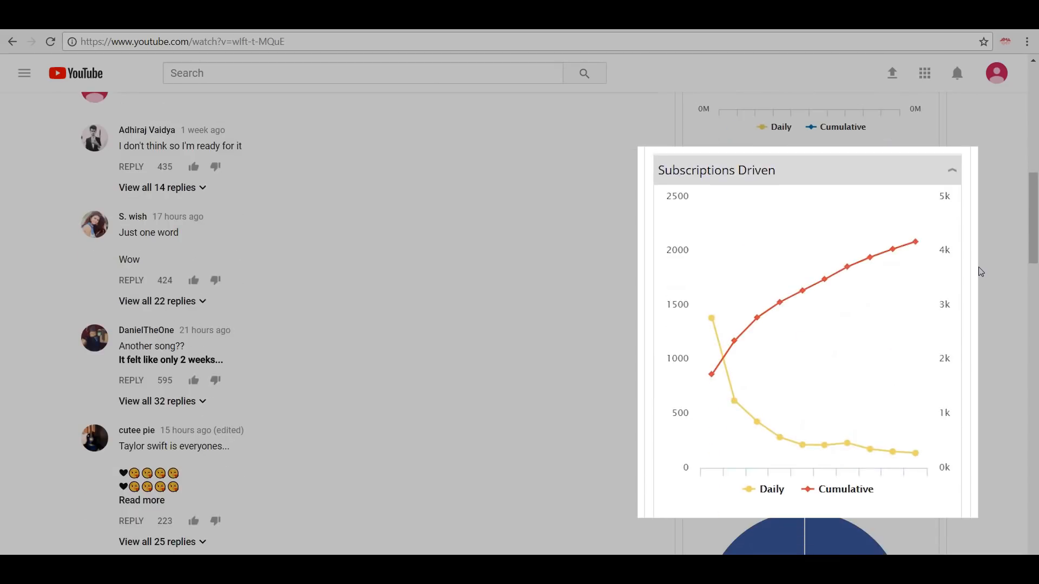
mouse_move(734, 341)
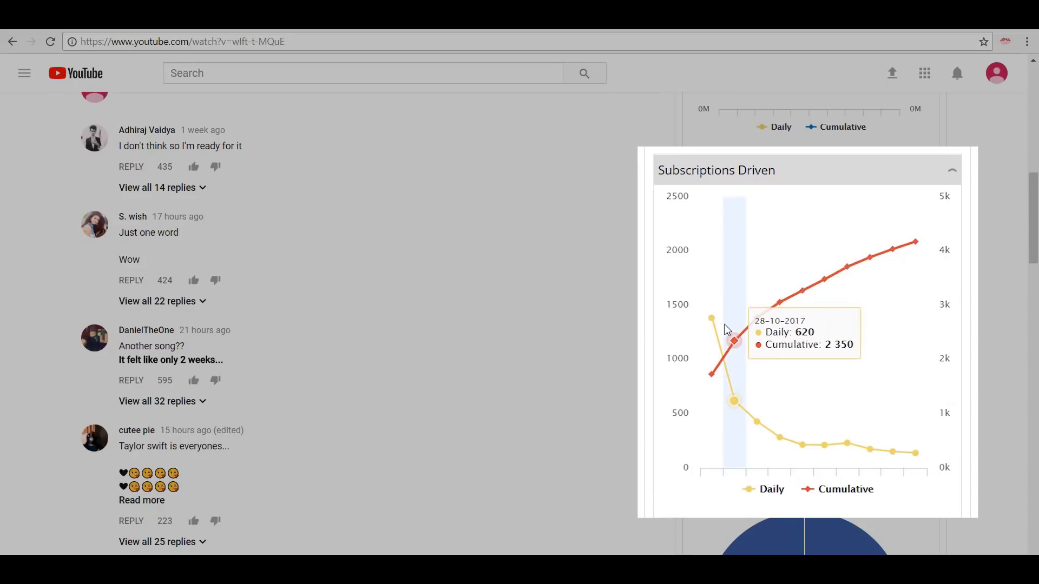
scroll(down, 3)
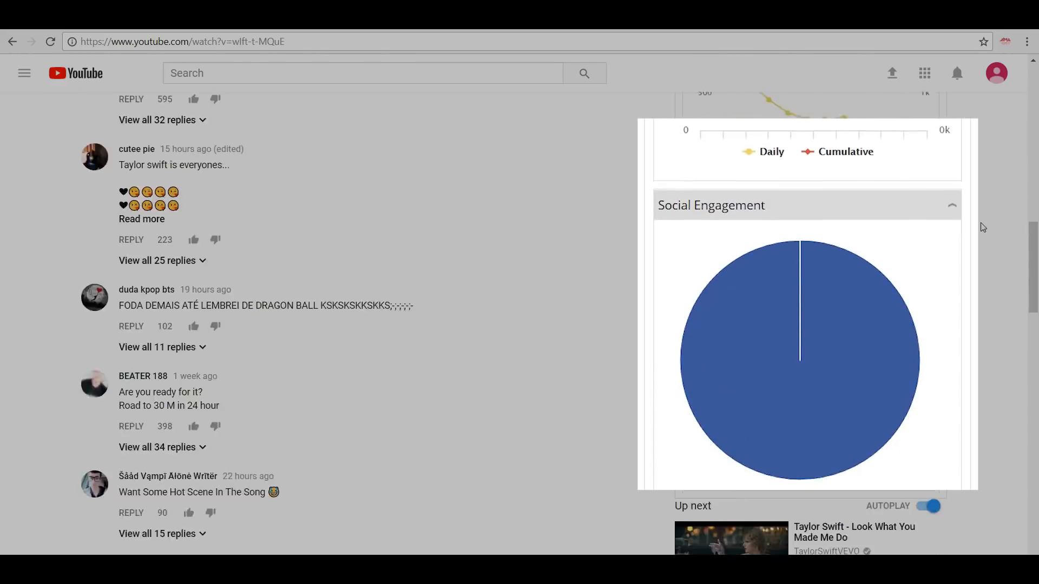
scroll(down, 3)
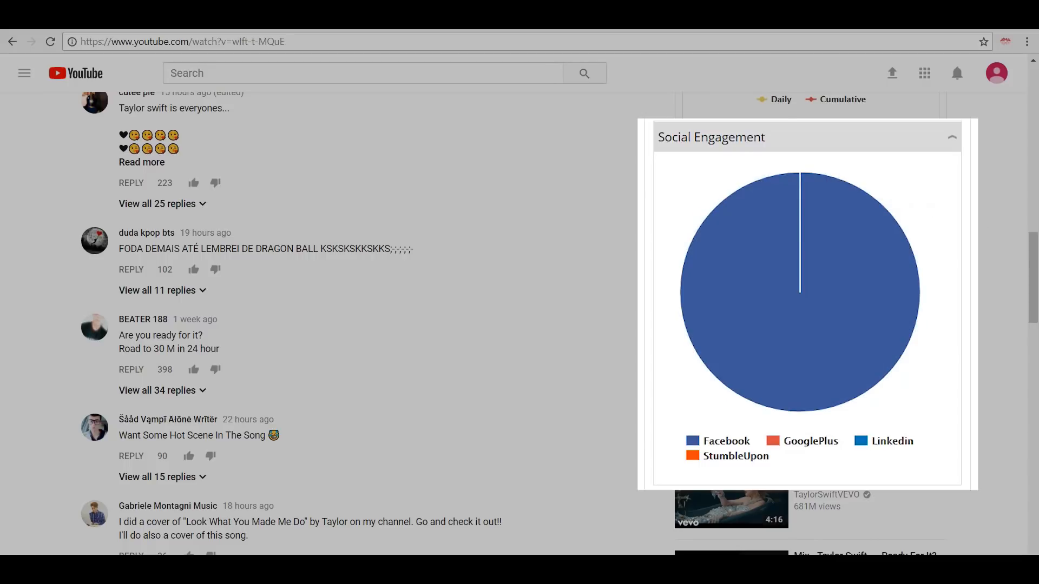
mouse_move(854, 367)
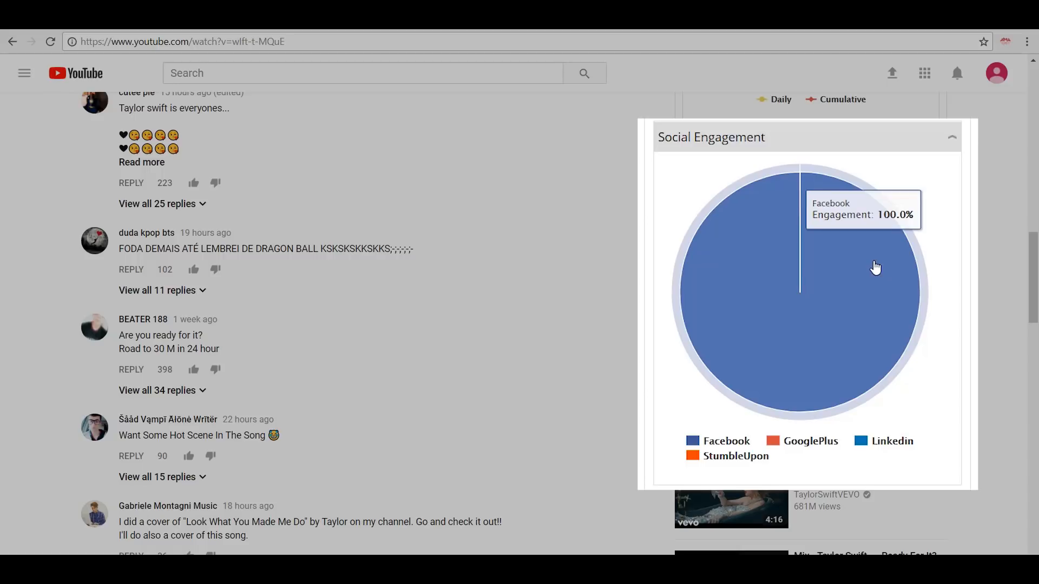
mouse_move(764, 340)
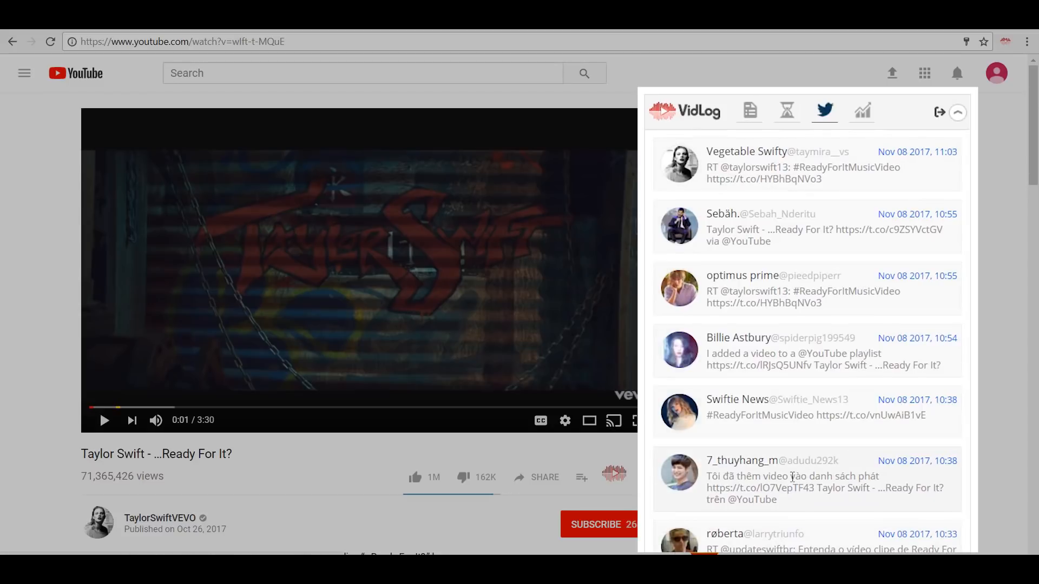
mouse_move(793, 446)
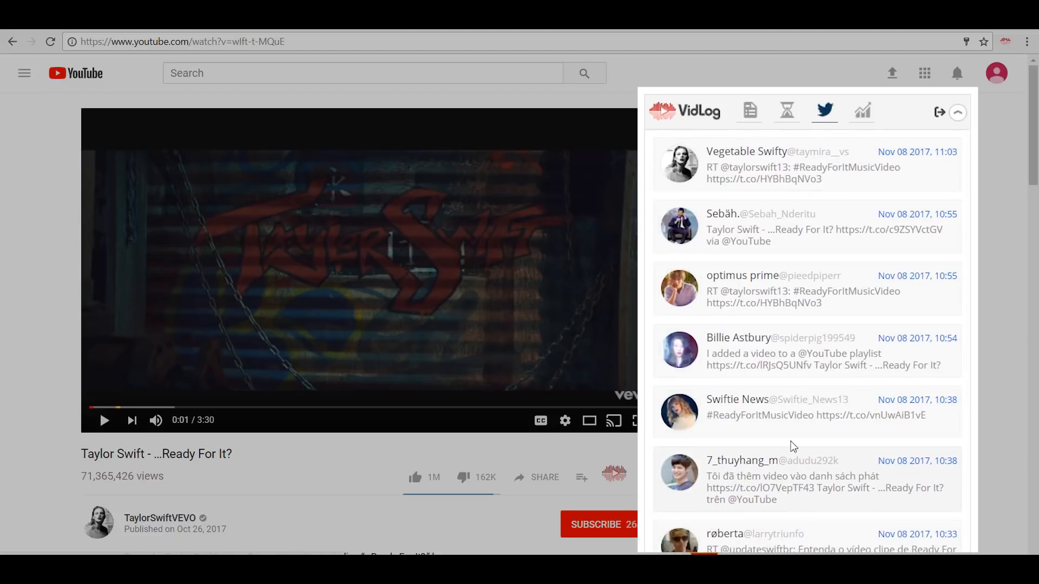
- List trending videos for Canada in the Music category, then bring up the video's embed-code dialog
click(861, 110)
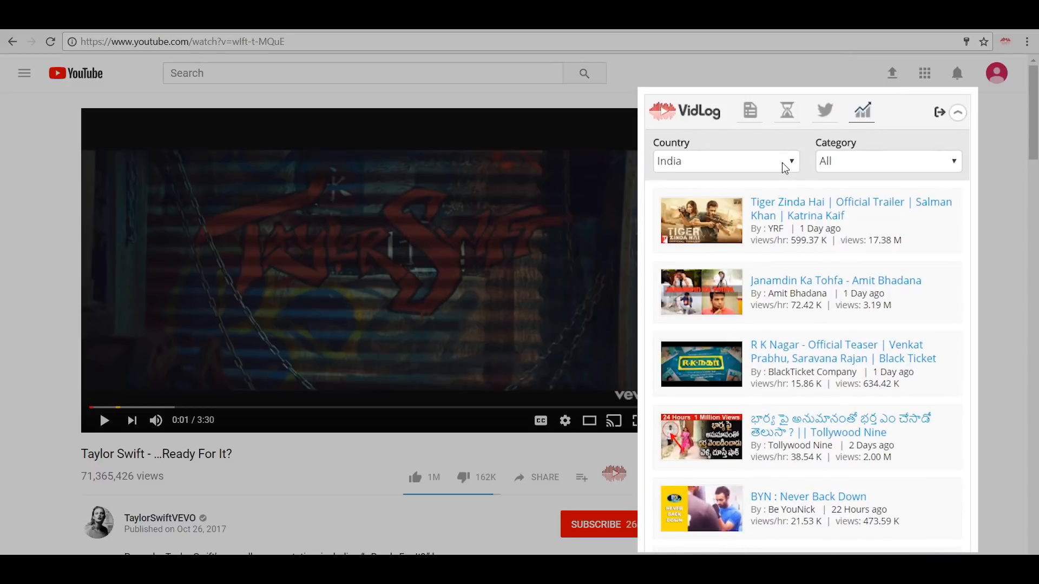
click(725, 161)
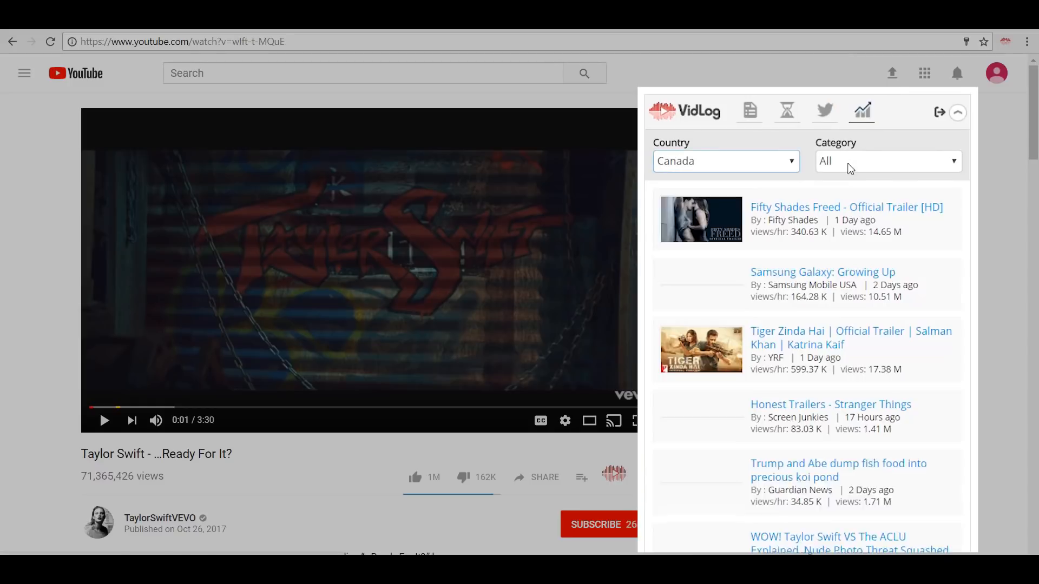
click(888, 161)
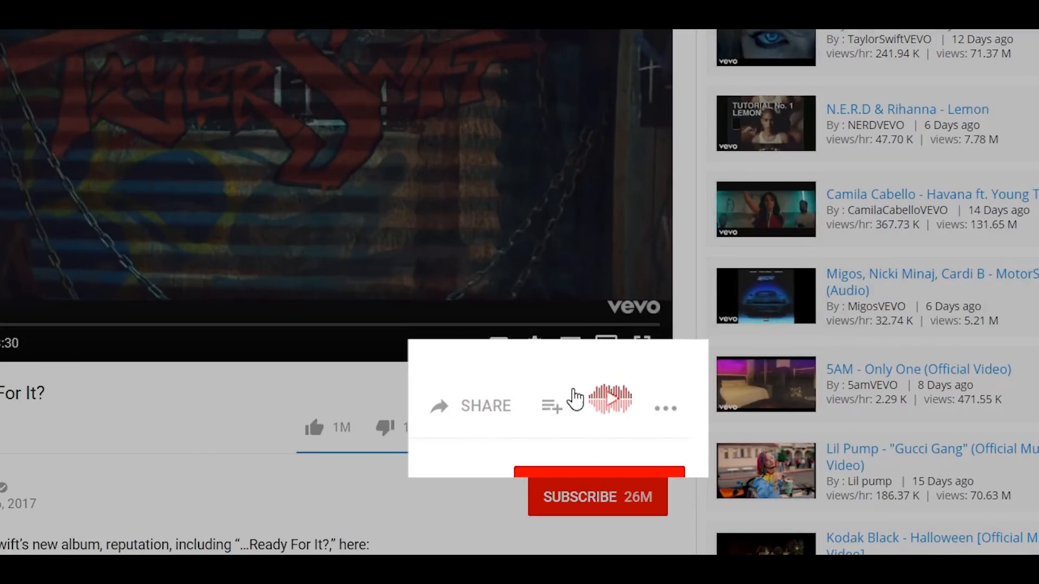
click(600, 411)
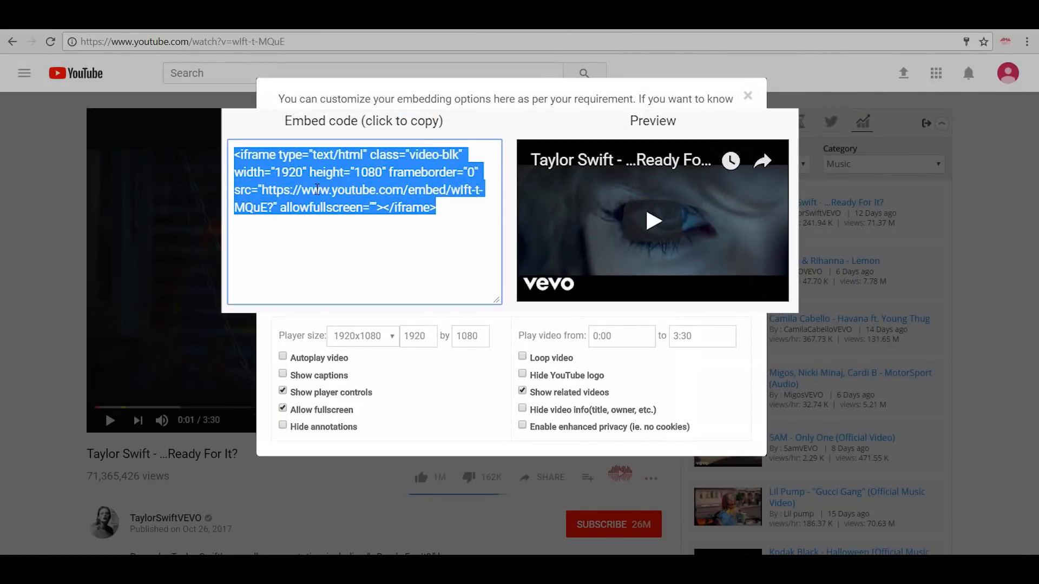